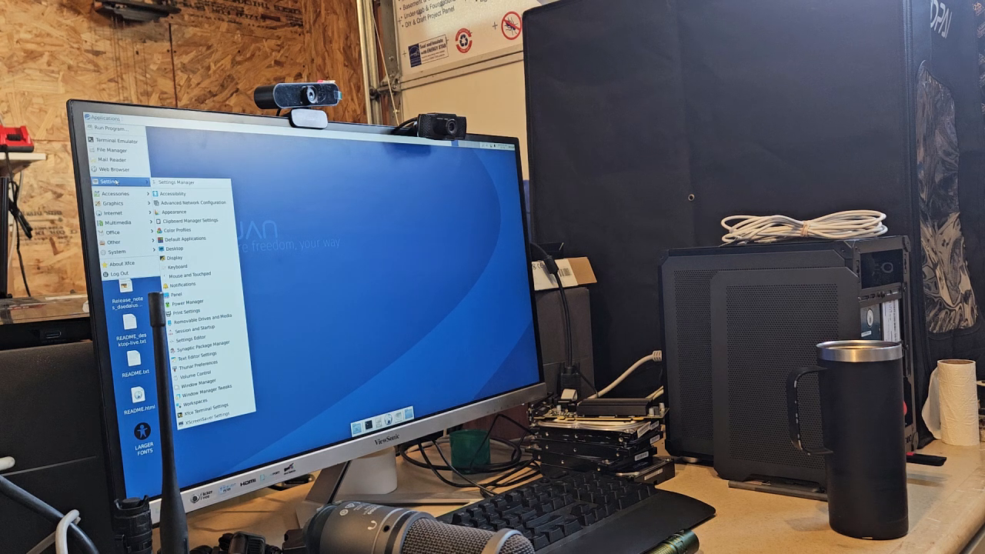
mouse_move(197, 316)
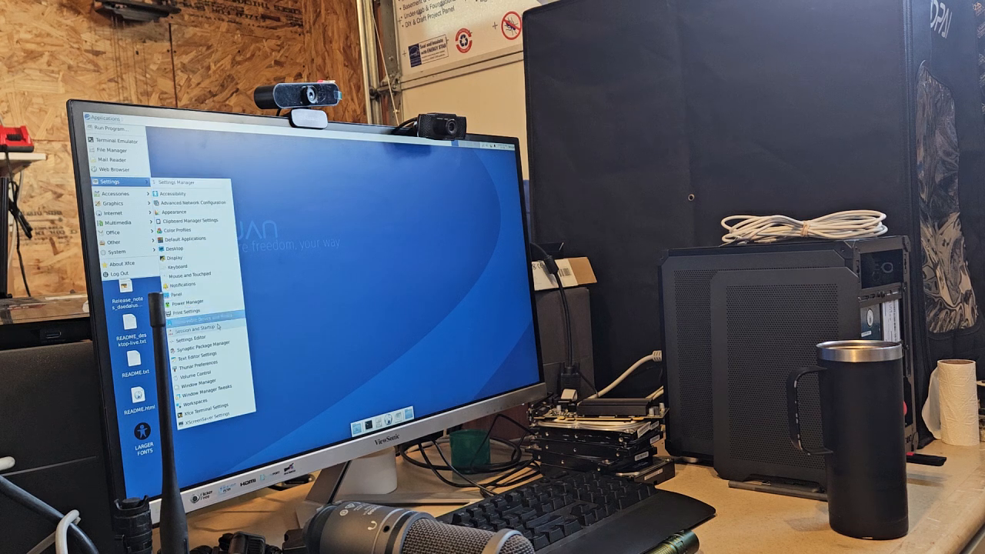
mouse_move(115, 194)
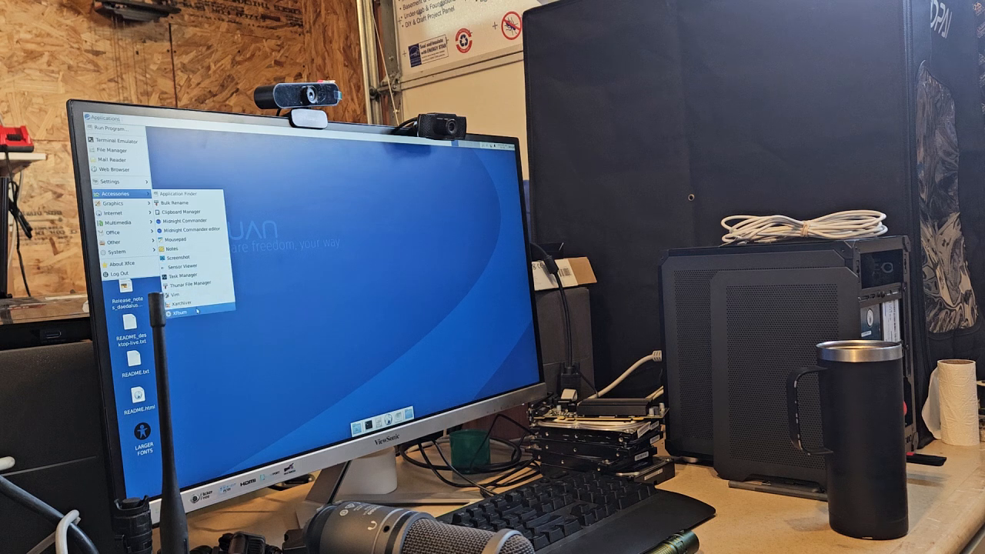
mouse_move(115, 203)
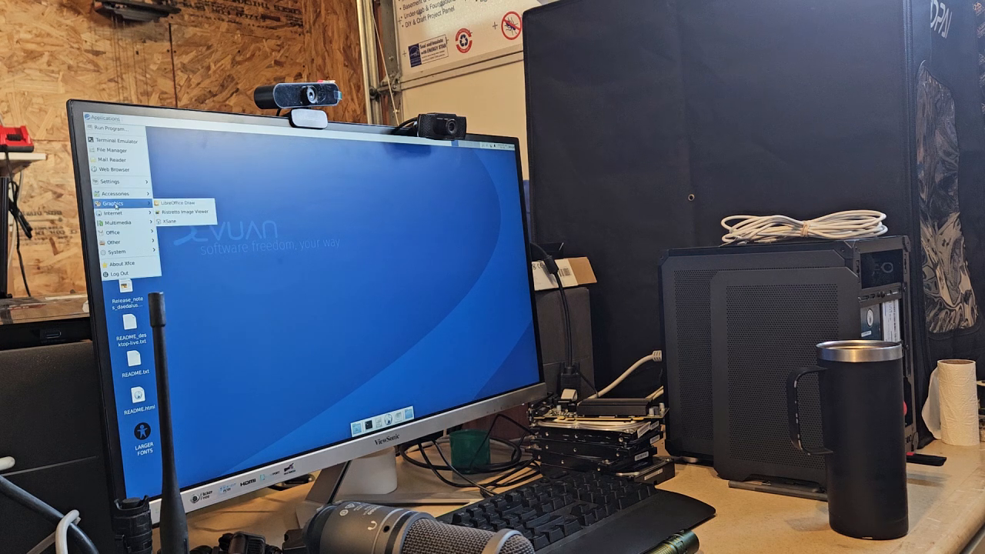
mouse_move(115, 213)
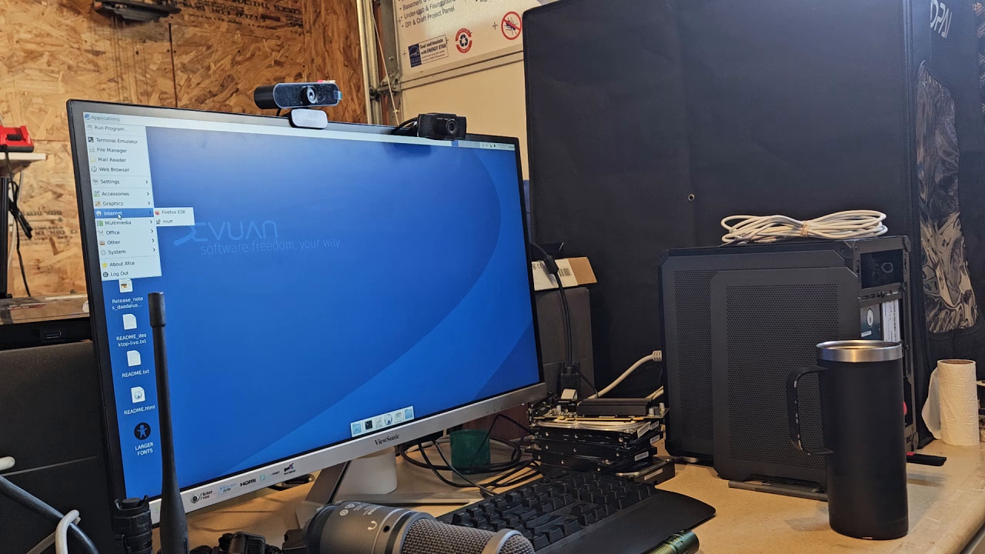
mouse_move(116, 202)
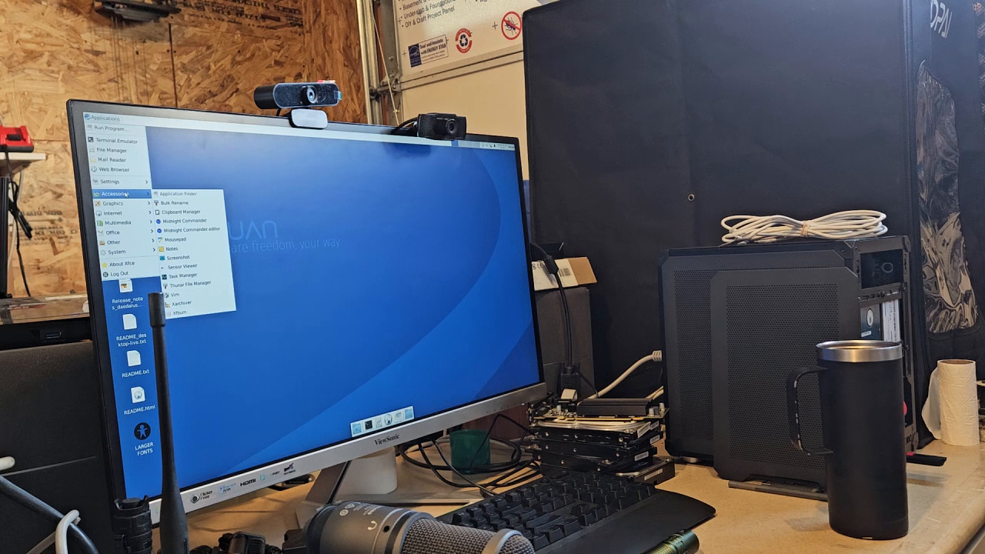
mouse_move(116, 212)
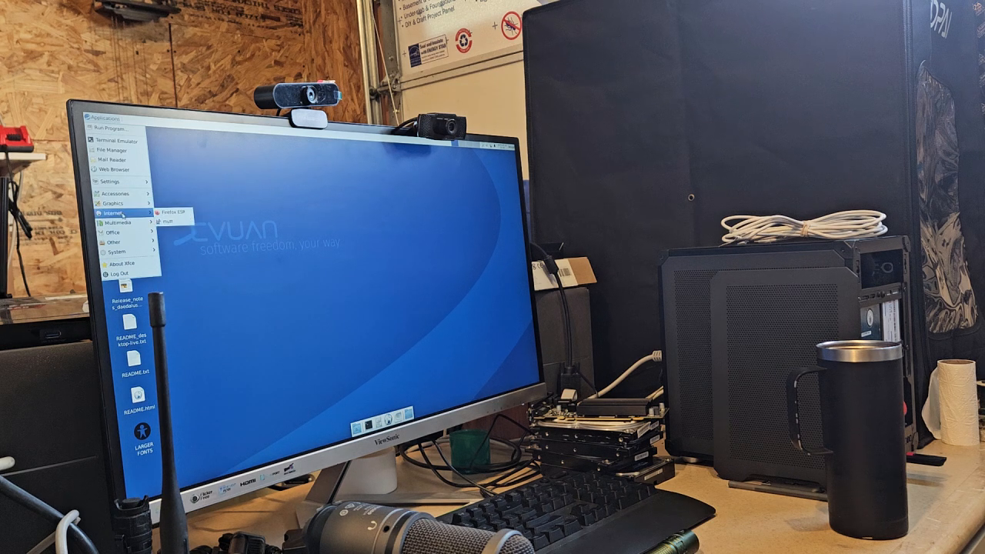
mouse_move(120, 222)
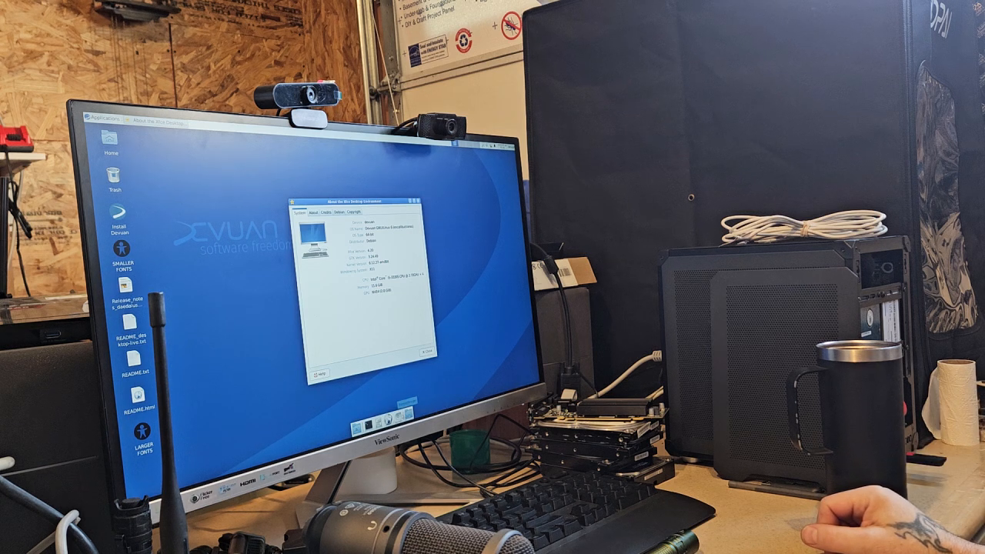
- Reopen the Applications menu from the top panel while About Xfce stays open behind it
click(104, 120)
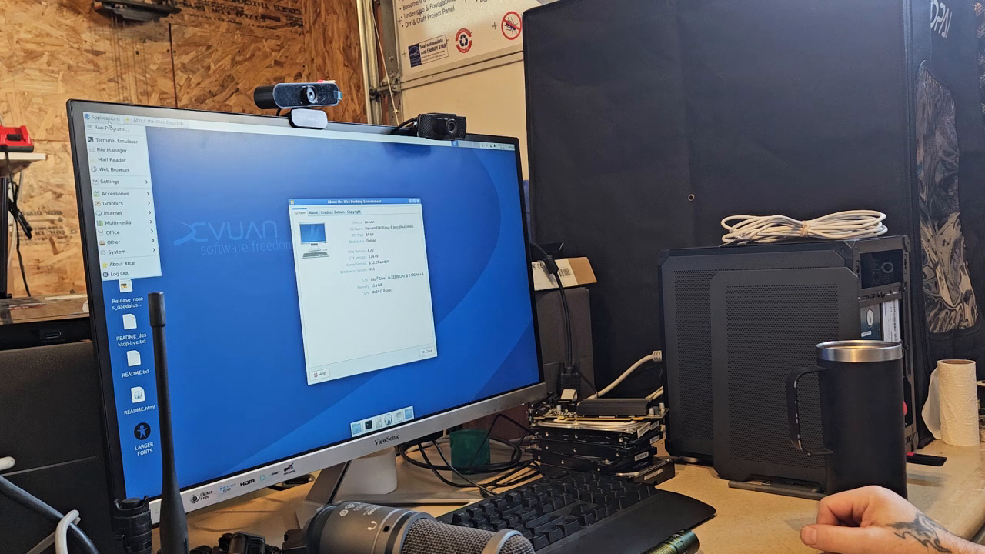
mouse_move(115, 142)
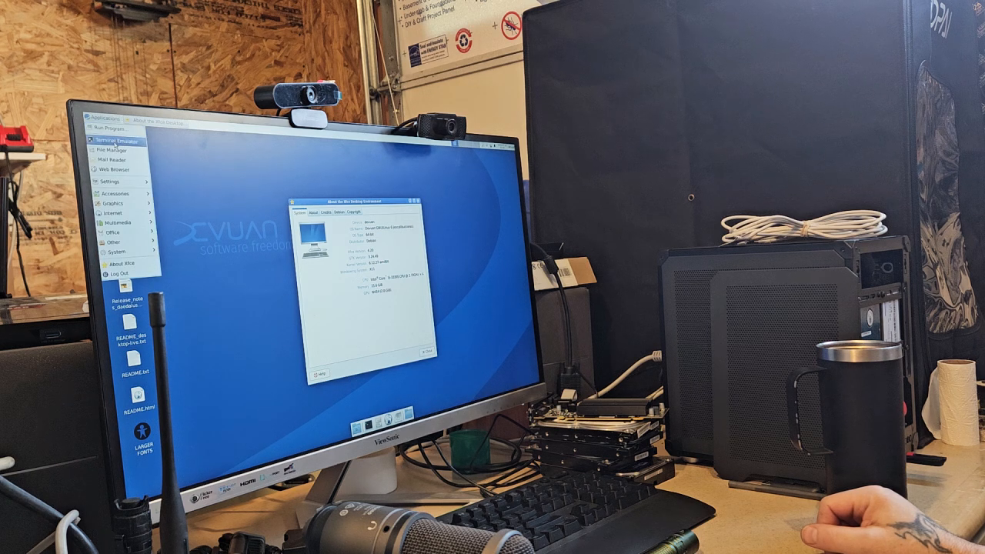
click(112, 252)
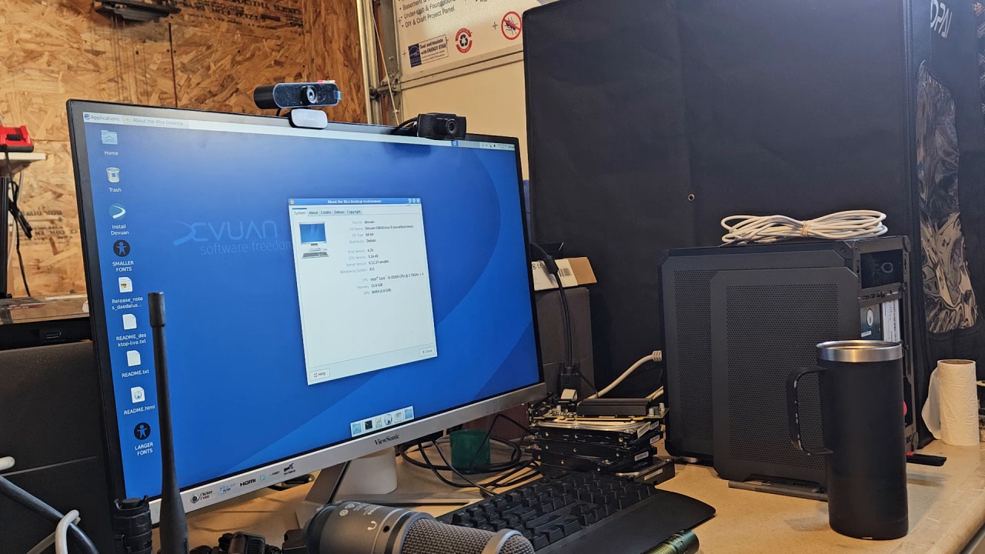
click(104, 120)
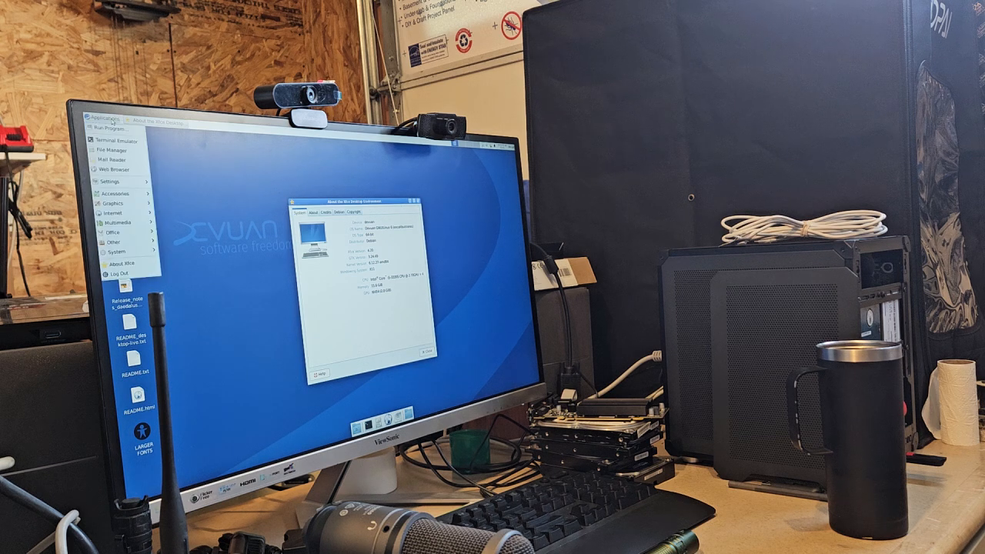